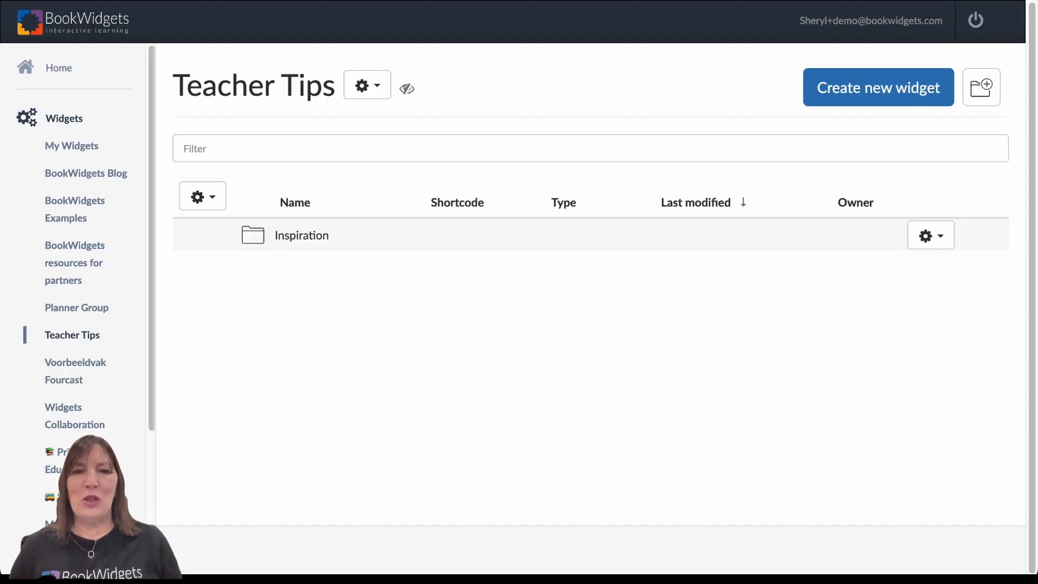
mouse_move(268, 222)
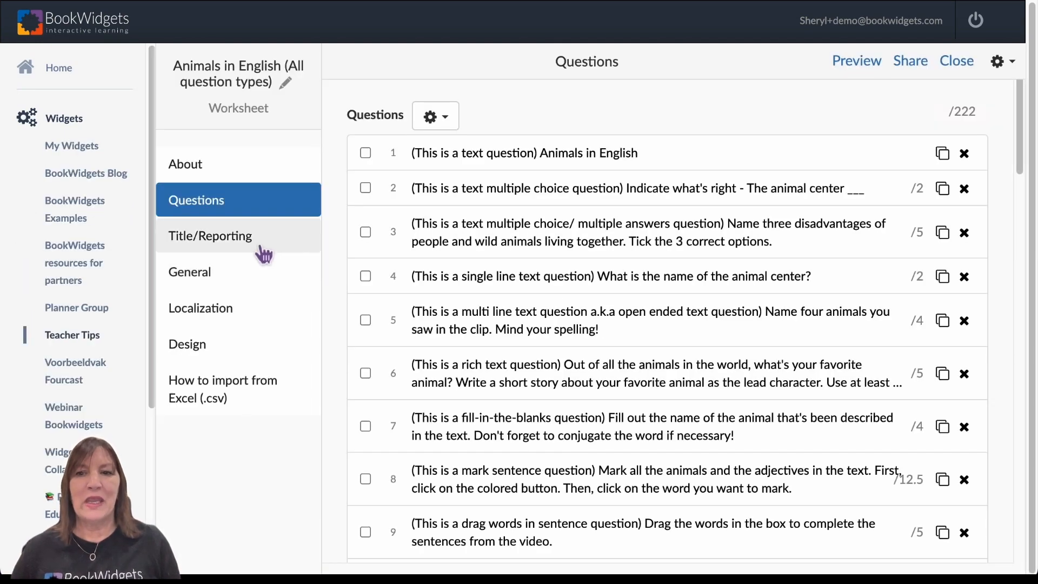
Show the worksheet's Exam mode options under Title/Reporting, scrolled to the Time field.
left_click(211, 235)
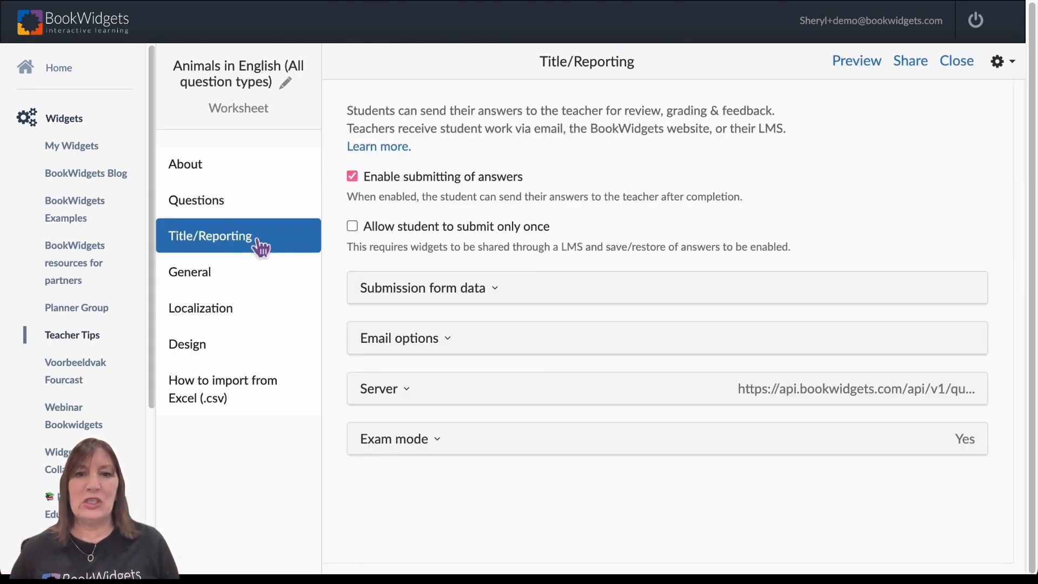
left_click(394, 438)
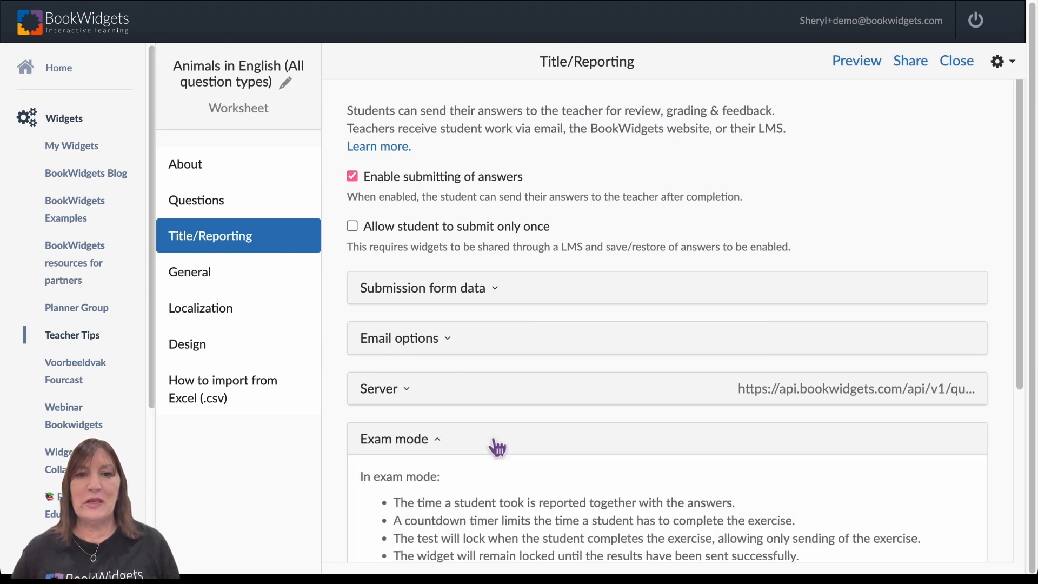
scroll("down", 3)
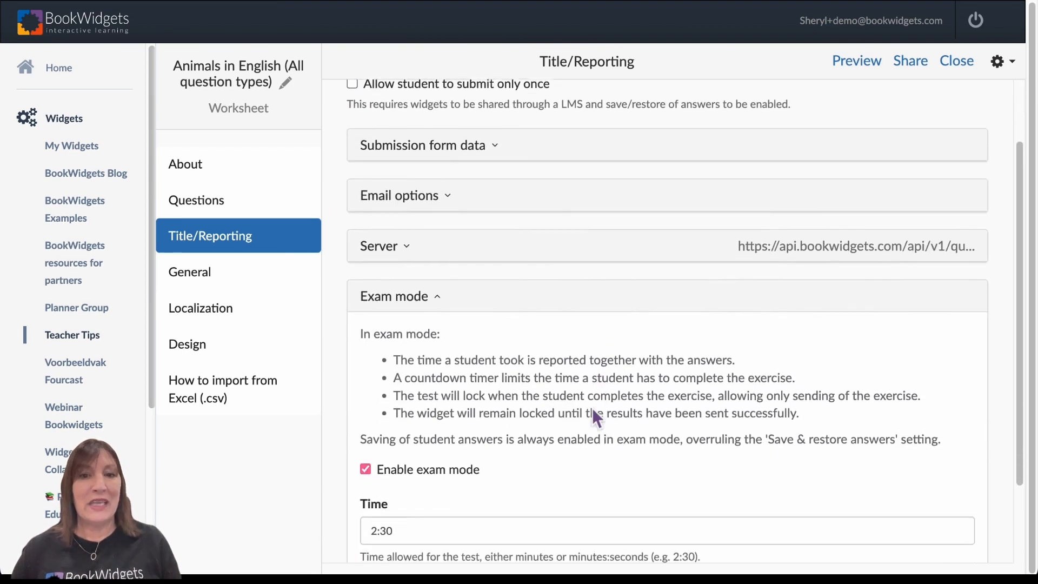
scroll("down", 3)
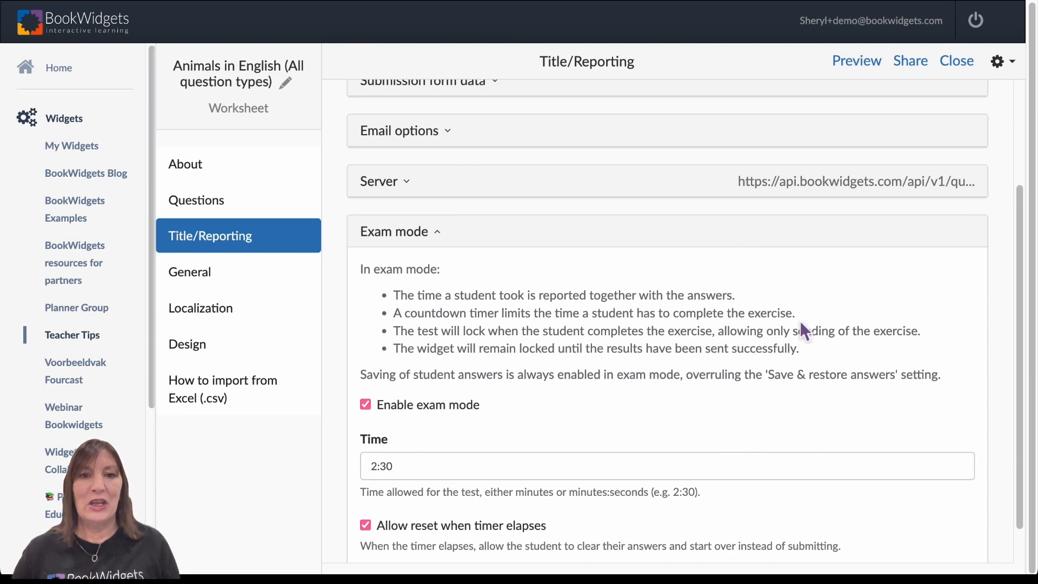
mouse_move(638, 352)
type("2")
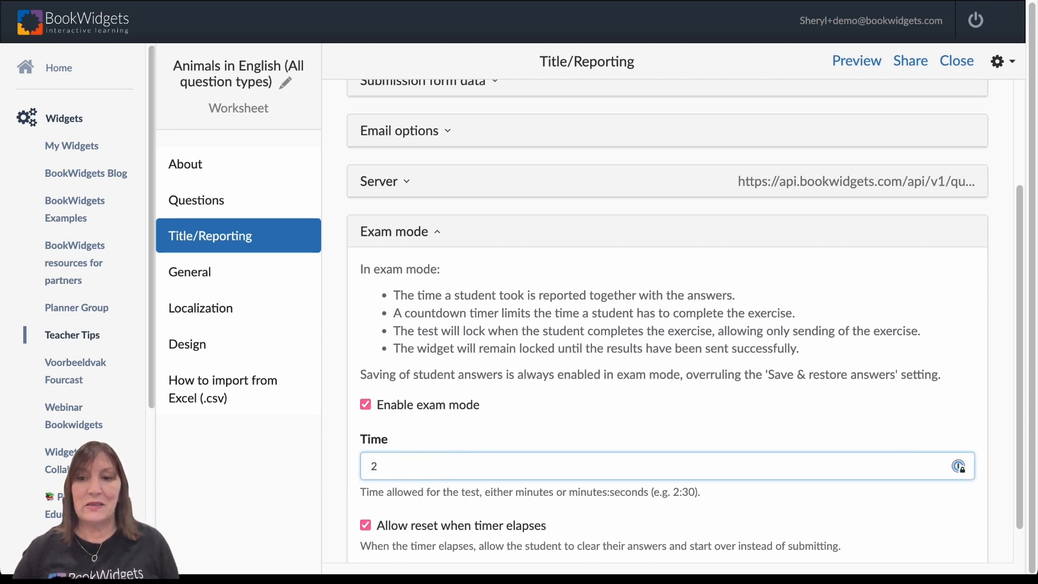
Enter an exam mode time limit of 2:30, correcting a stray colon.
type(":")
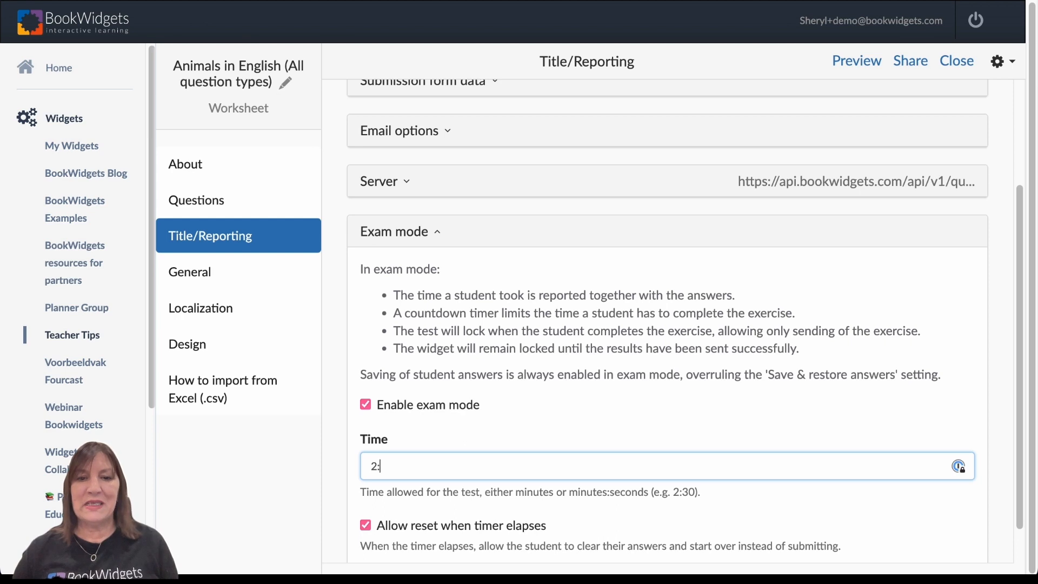
key("Backspace")
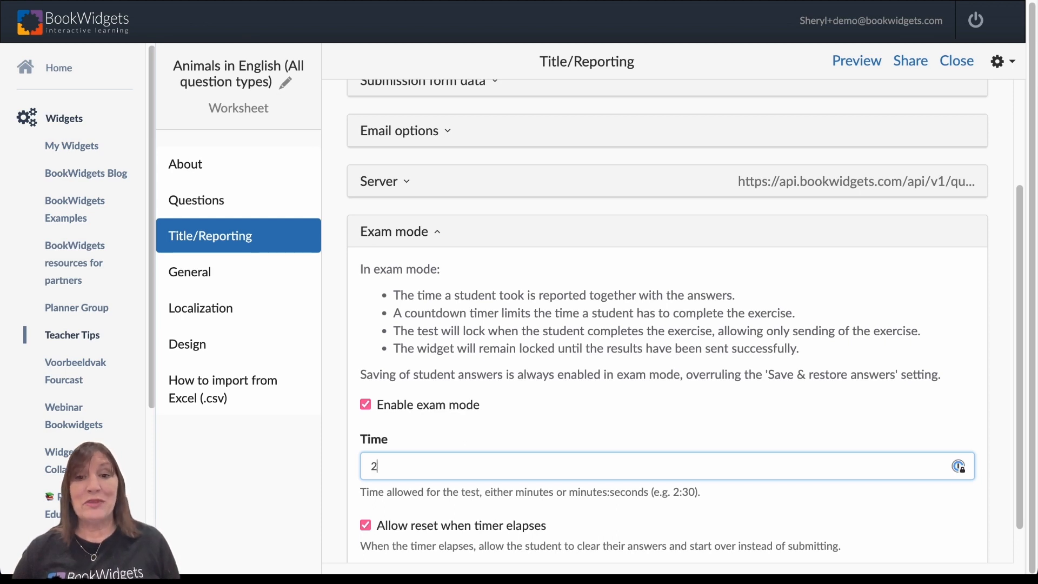
type(":30")
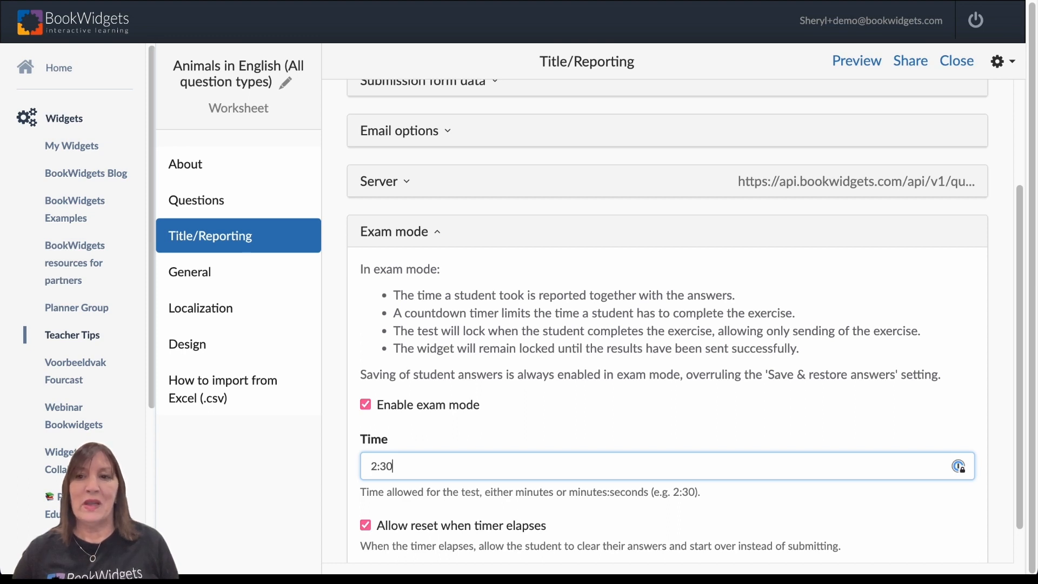
mouse_move(468, 363)
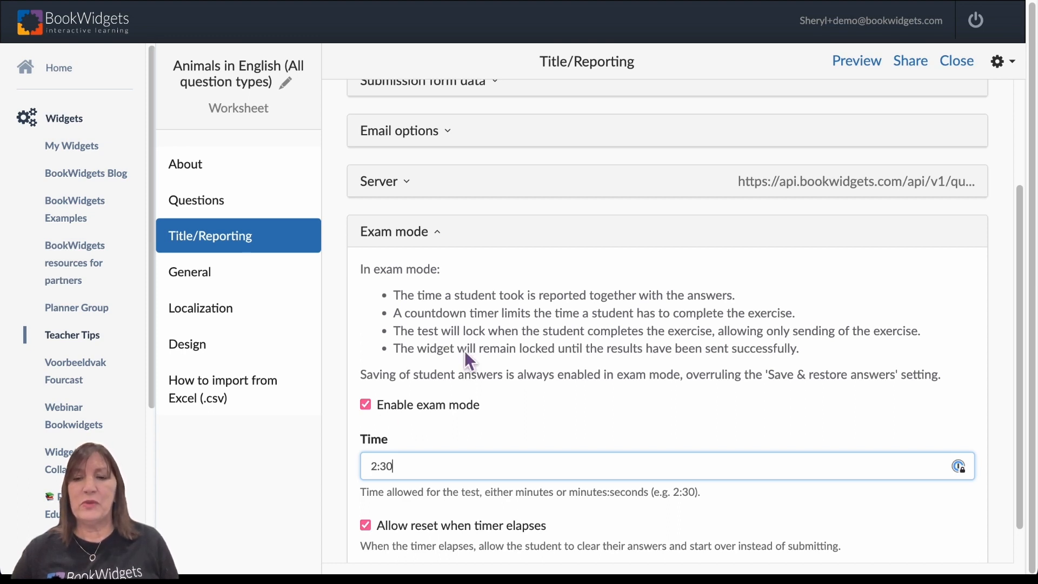
left_click(857, 60)
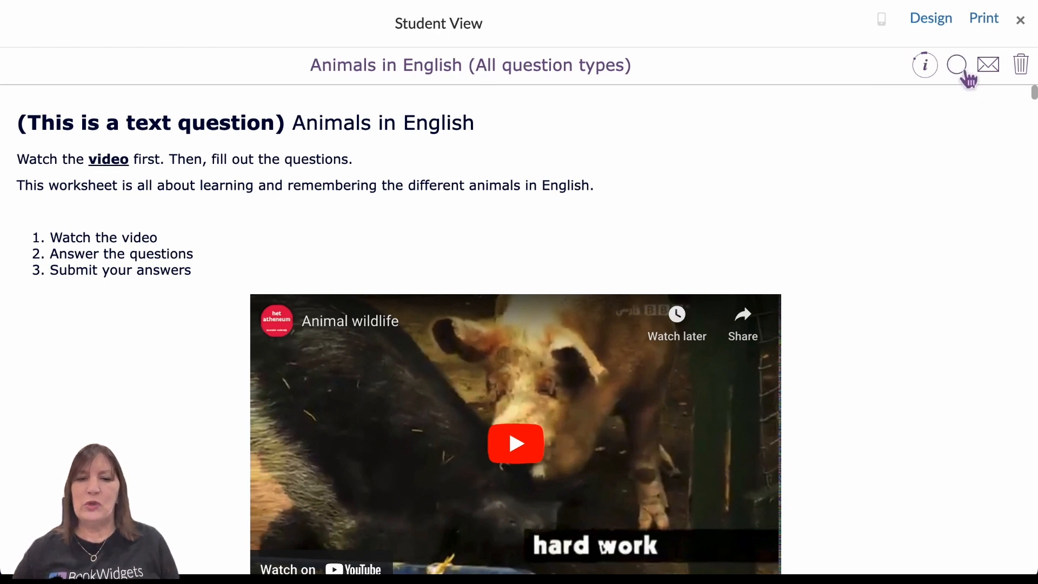
left_click(956, 64)
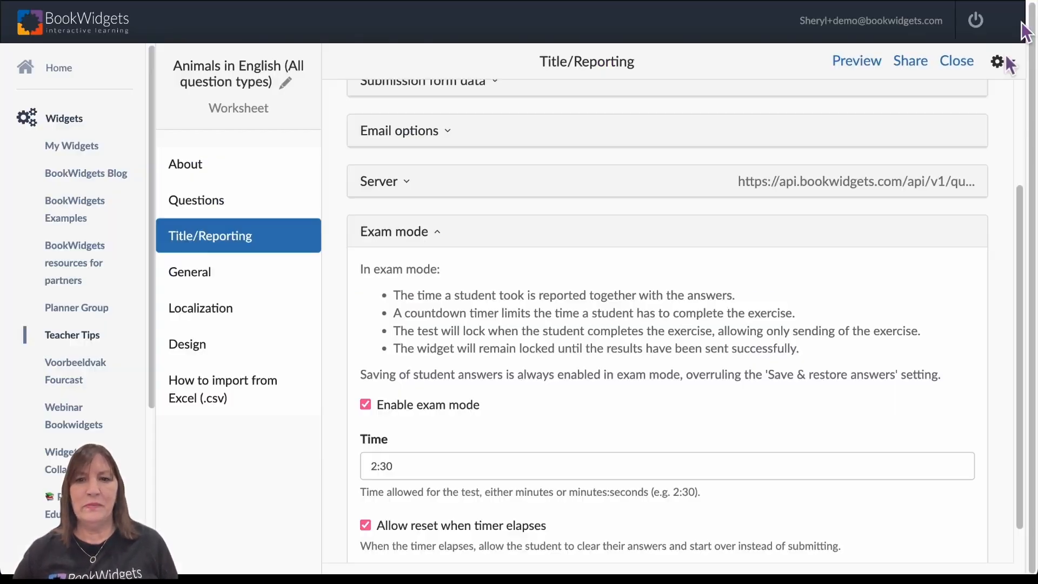
mouse_move(635, 279)
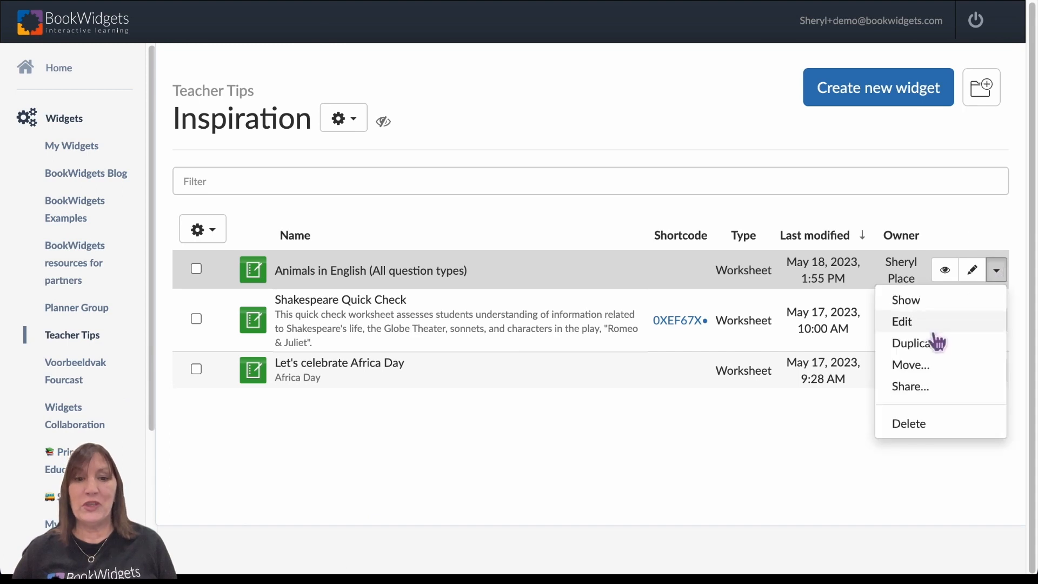
Reopen the Animals in English worksheet in the editor from the Inspiration folder.
left_click(916, 342)
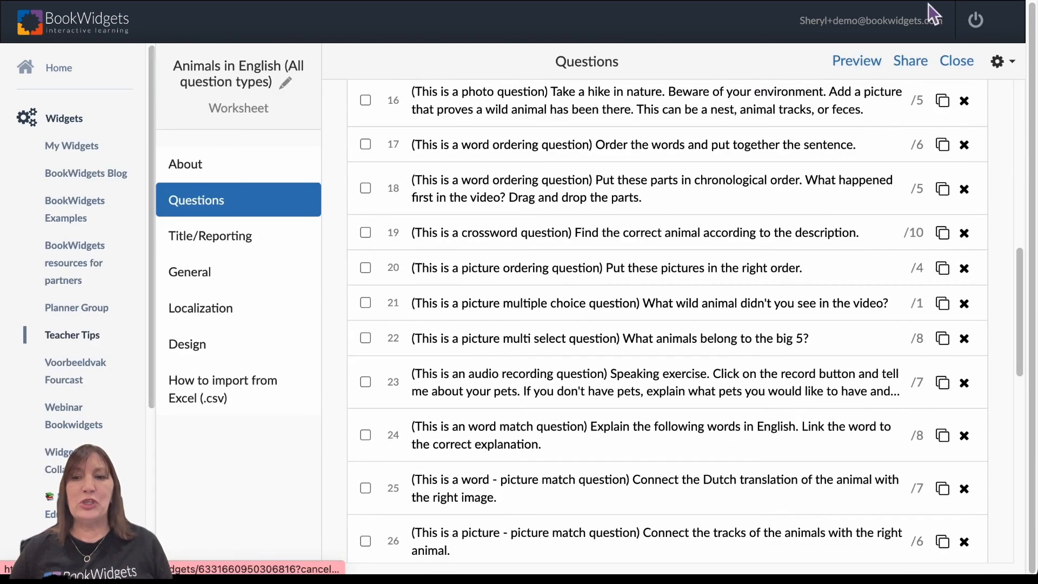
Change the exam mode time limit to 5:00 with Allow reset kept, then close to Teacher Tips.
left_click(210, 234)
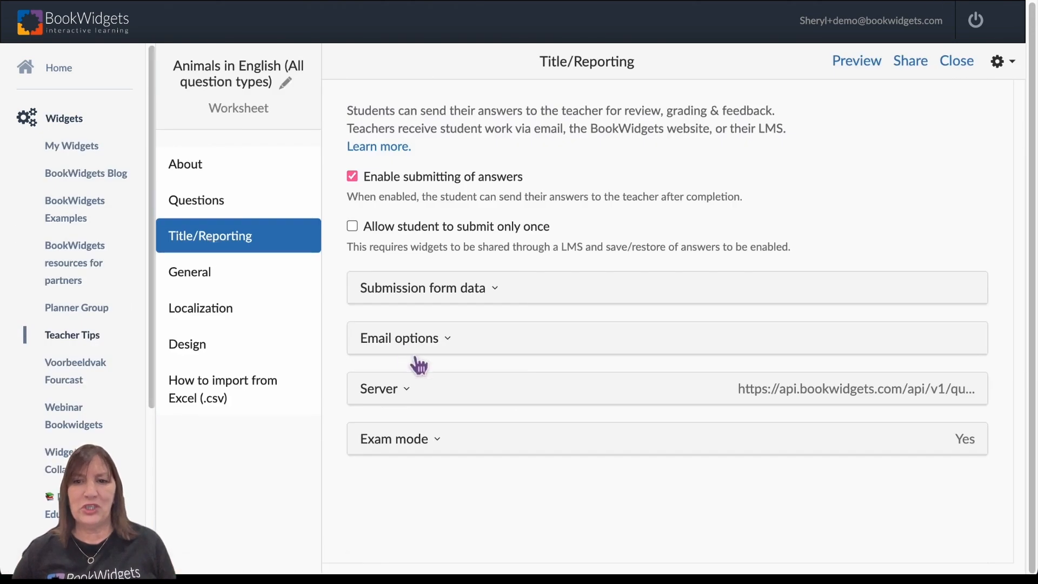
left_click(395, 438)
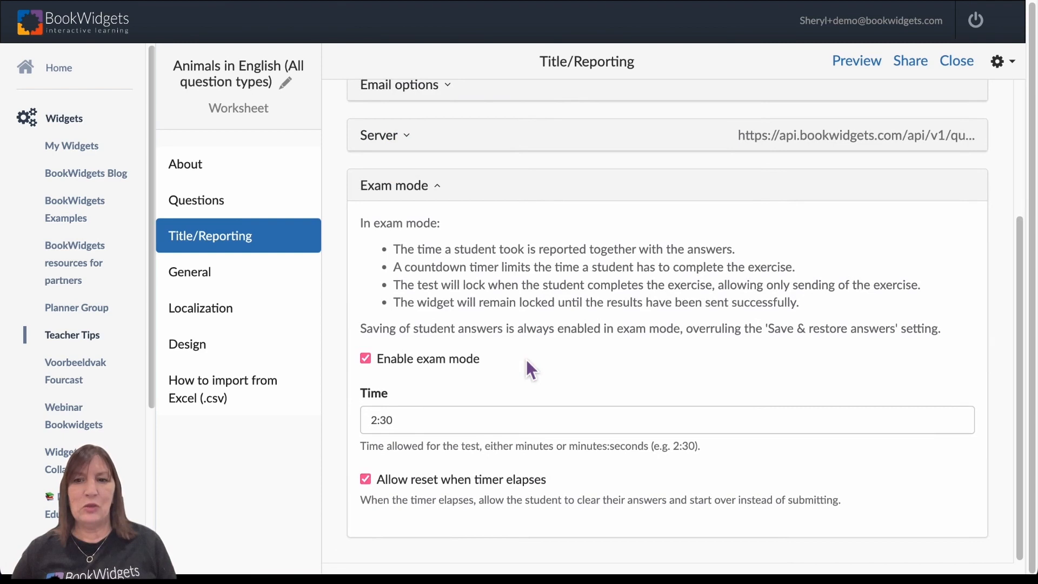
type("5")
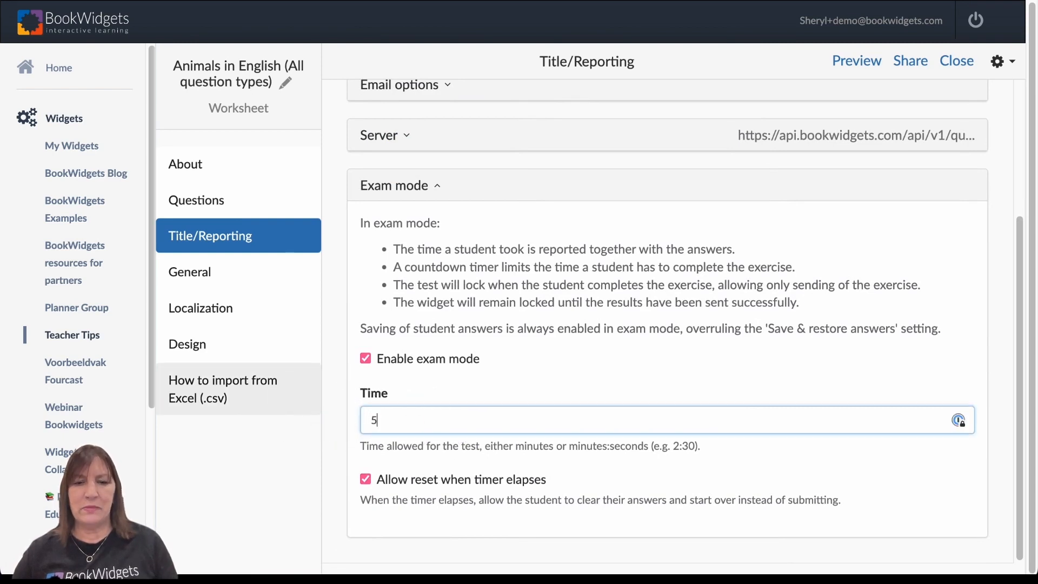
type(":00")
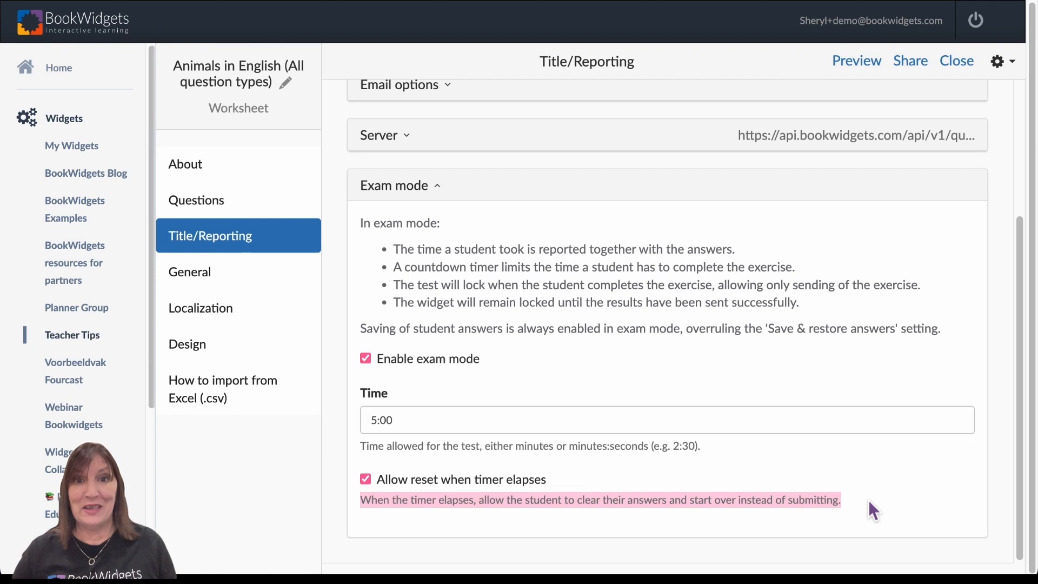
mouse_move(883, 475)
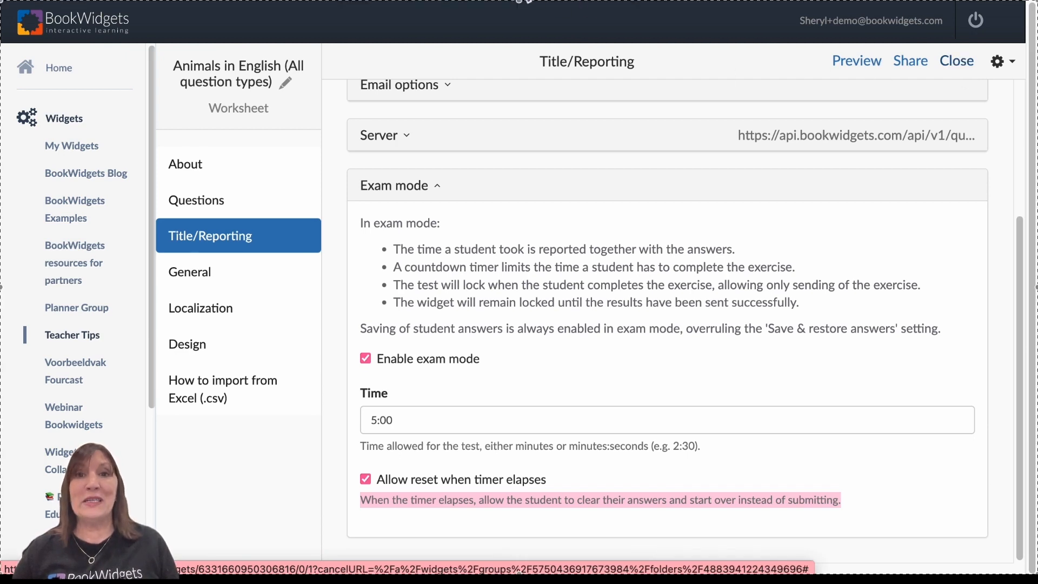
left_click(956, 60)
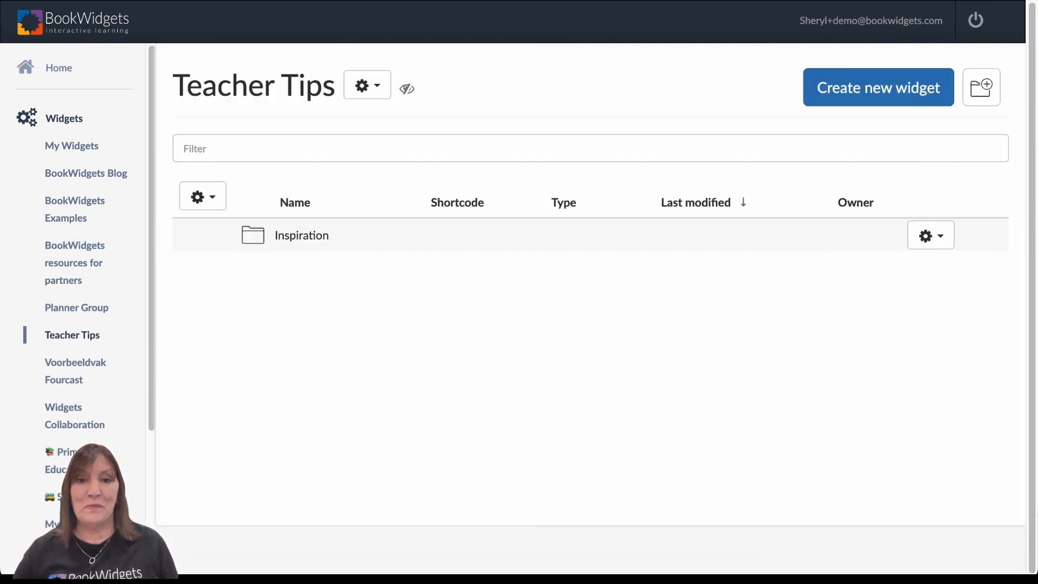